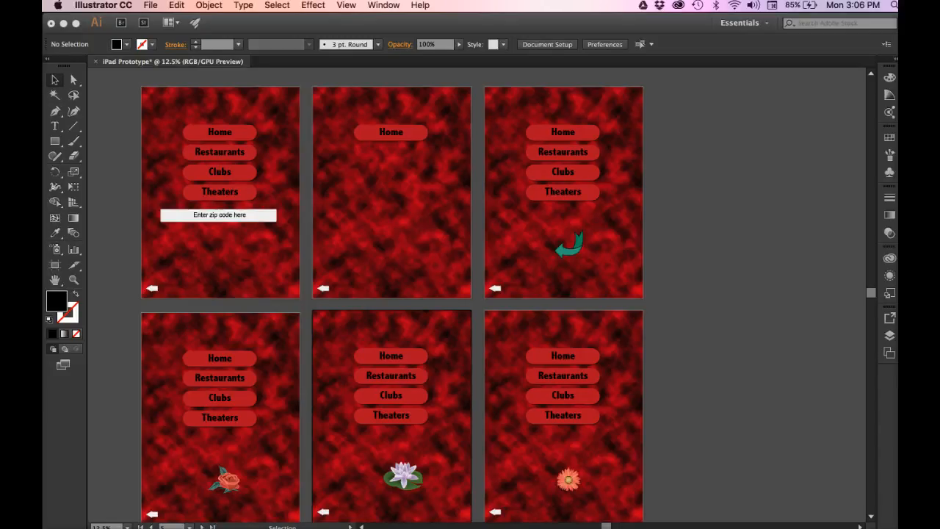
mouse_move(115, 360)
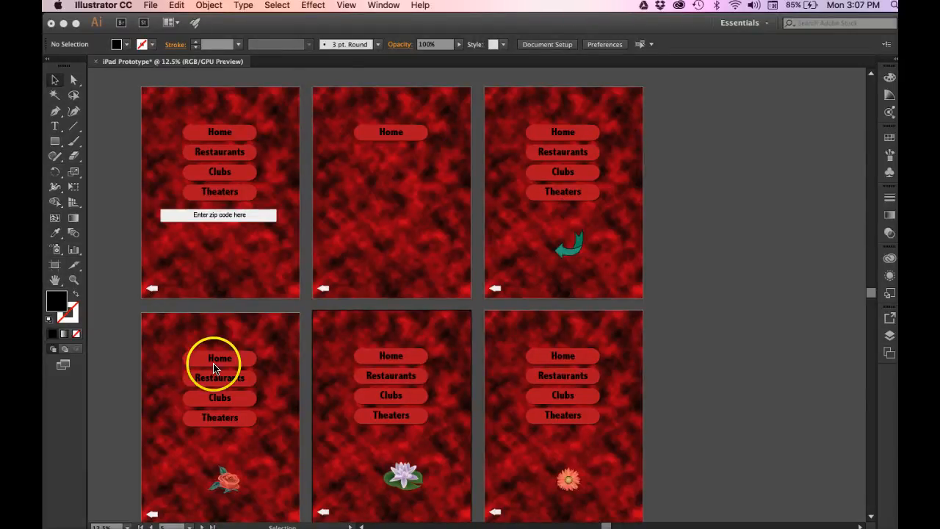
mouse_move(415, 231)
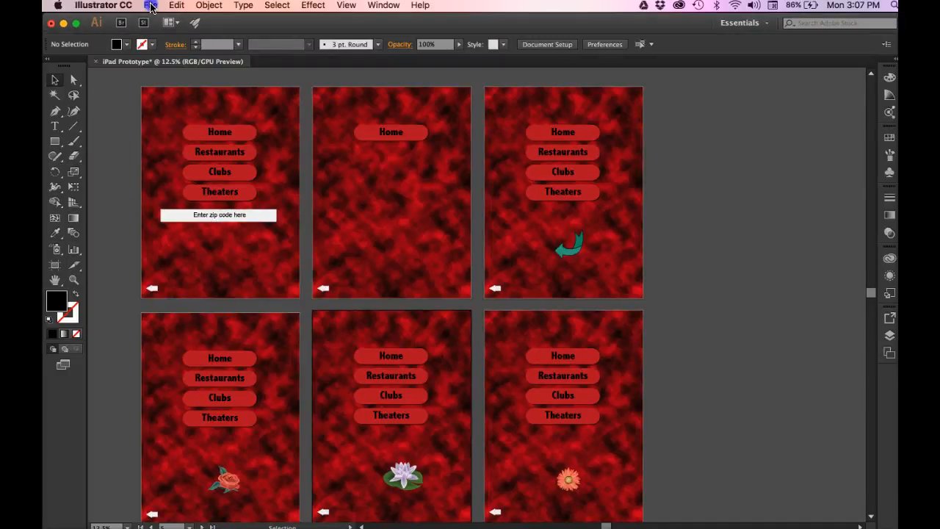
Step: Set up a PNG export to 'export from Illustrator' using all artboards as separate files
left_click(149, 5)
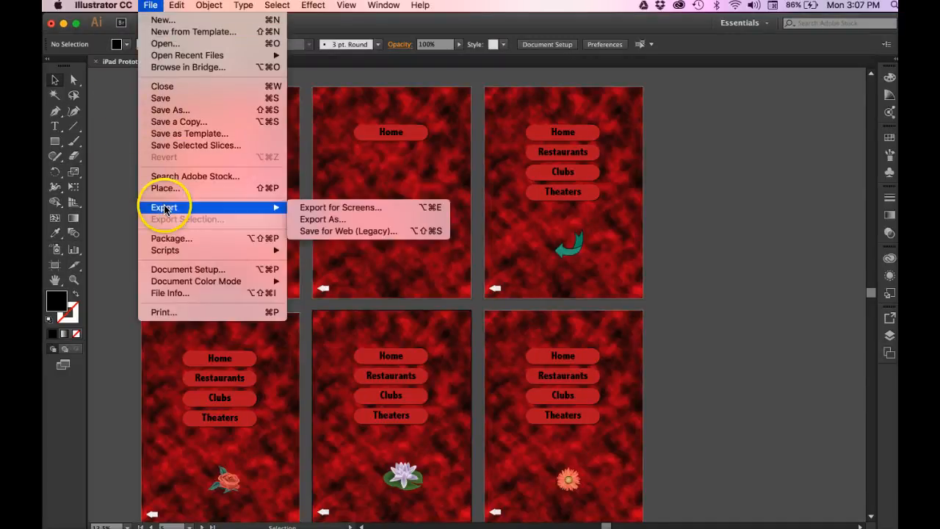
mouse_move(321, 219)
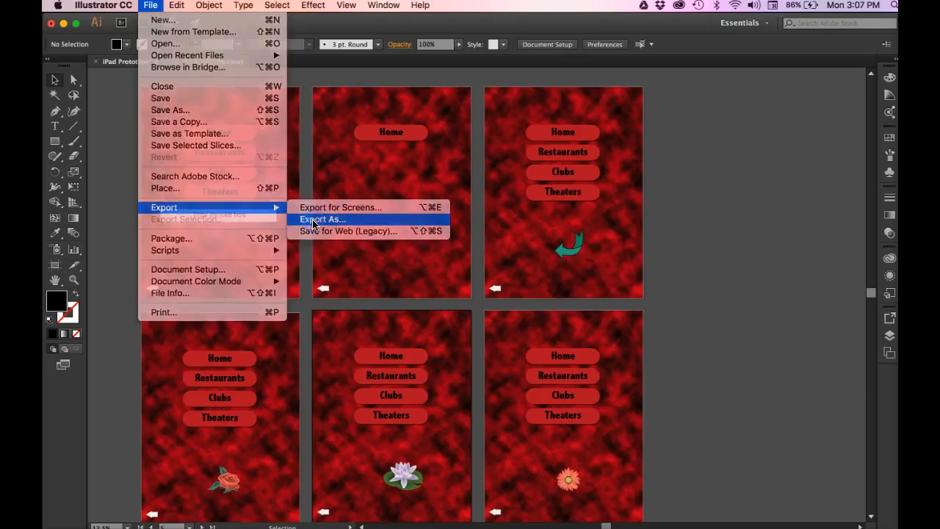
left_click(322, 218)
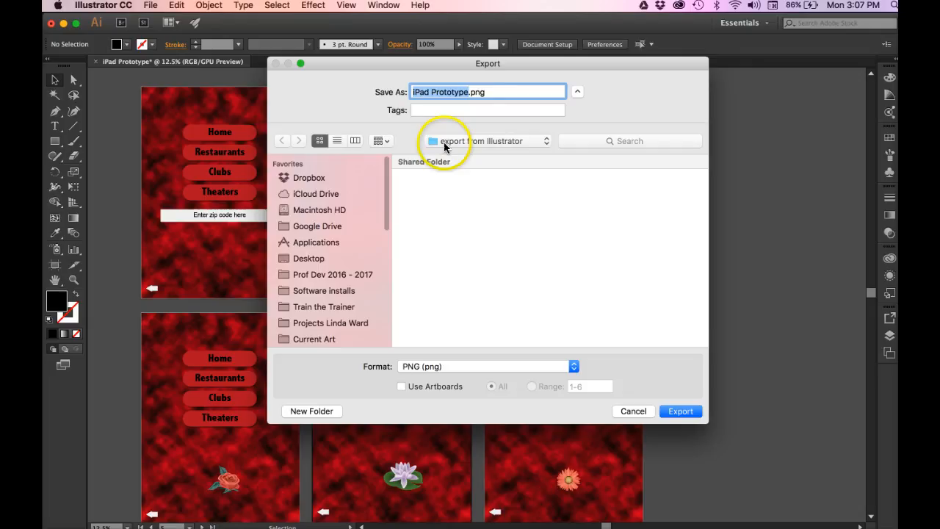
mouse_move(509, 149)
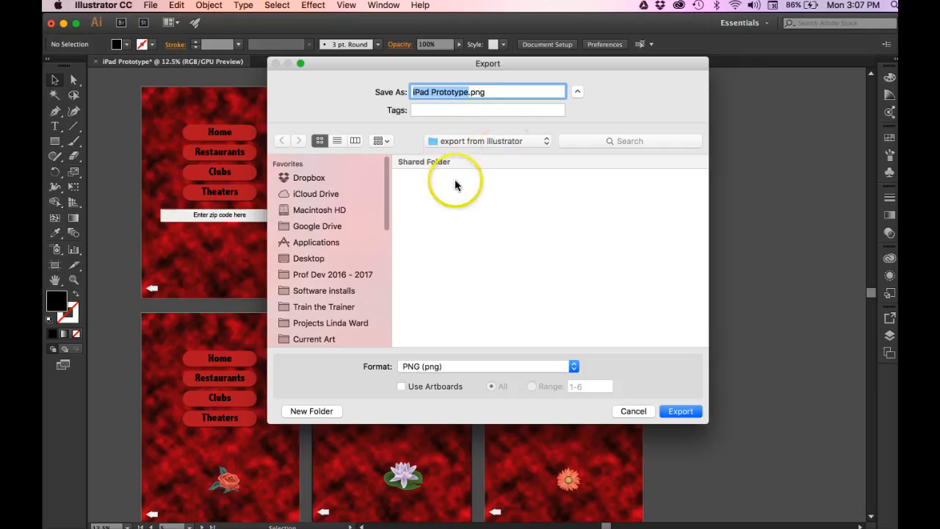
mouse_move(412, 373)
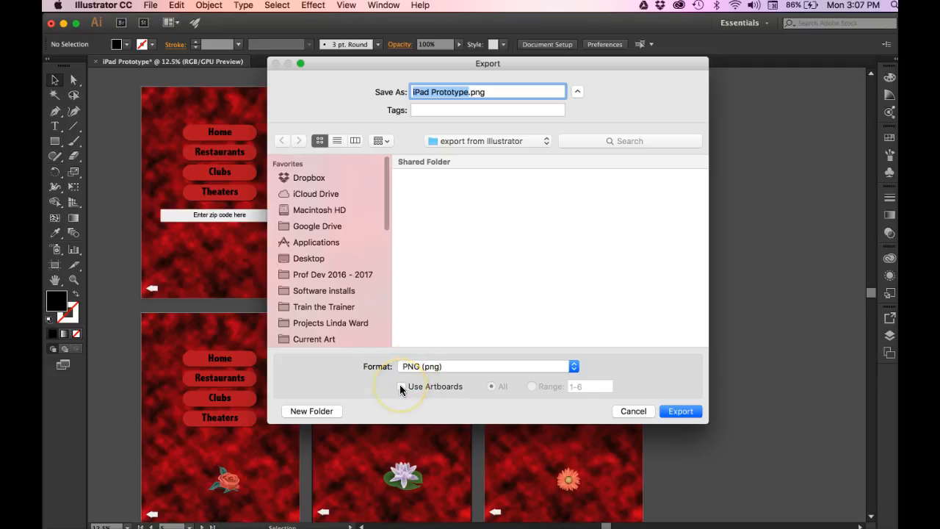
left_click(401, 386)
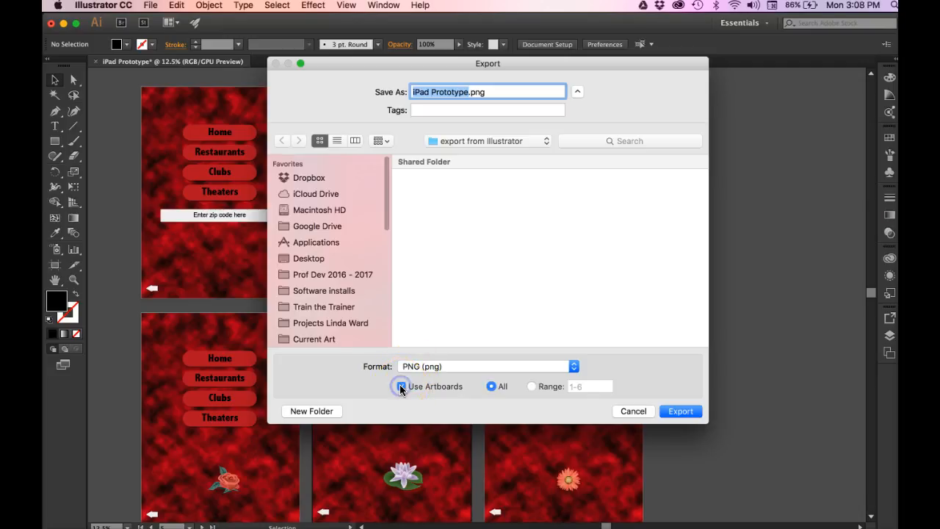
left_click(402, 386)
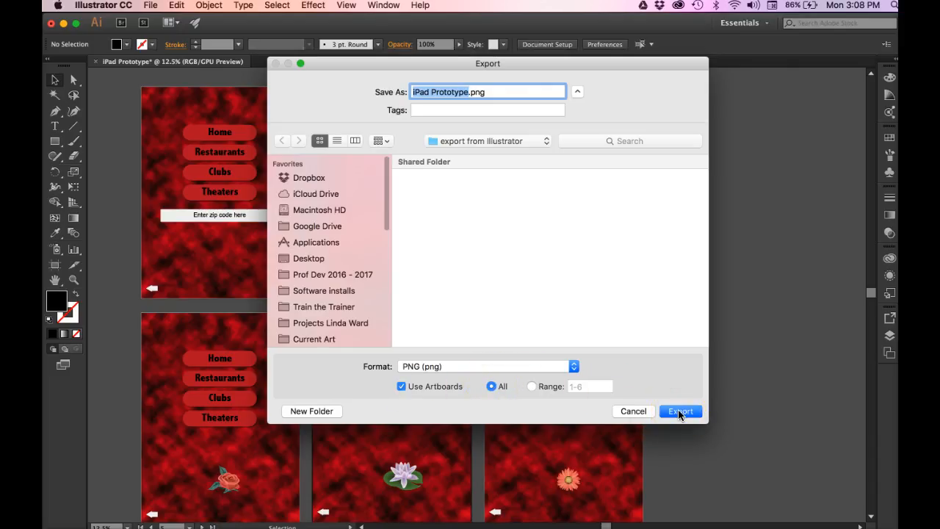
Step: Confirm the export to show PNG Options at 150 ppi with transparent background
left_click(679, 411)
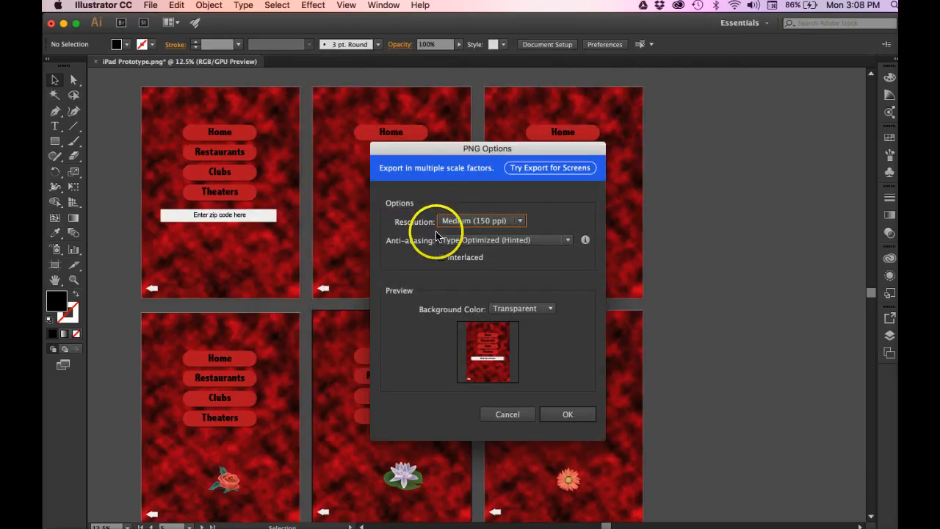
mouse_move(490, 248)
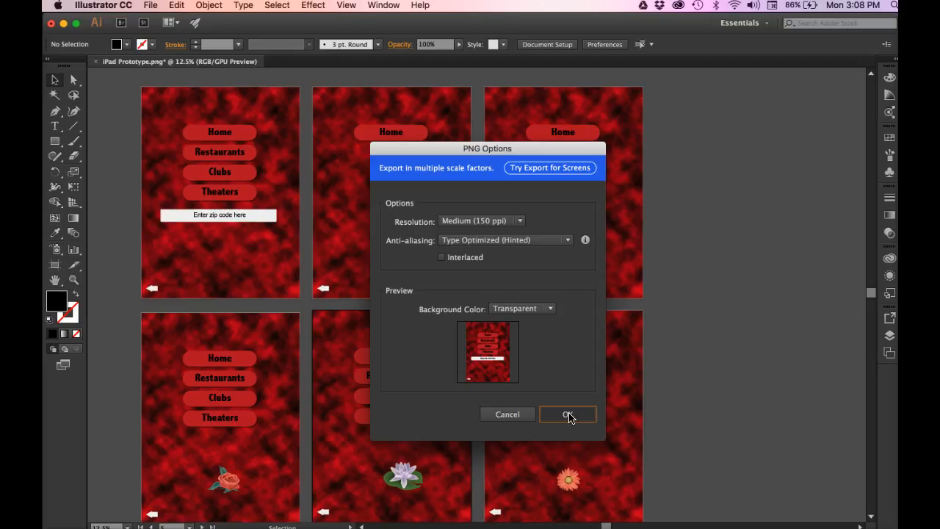
Step: Accept the PNG Options and let Illustrator write the PNG files
left_click(568, 414)
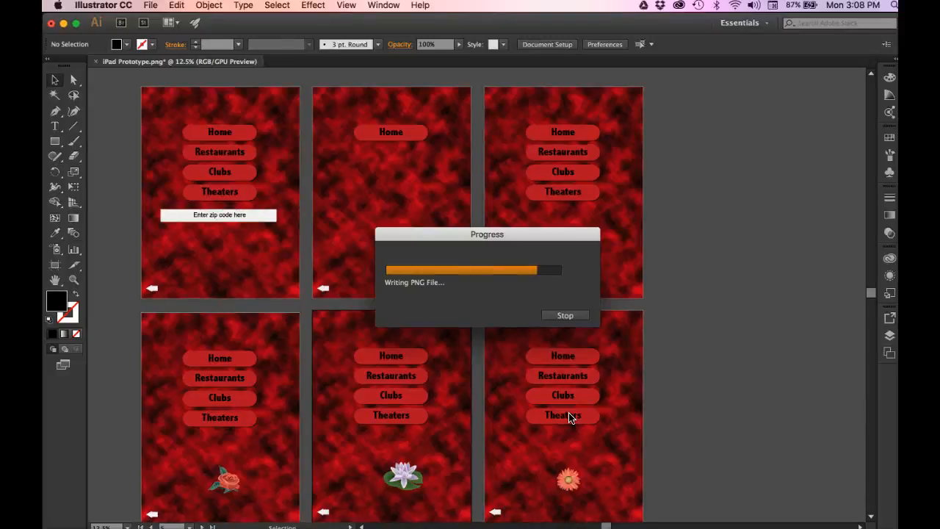
mouse_move(380, 180)
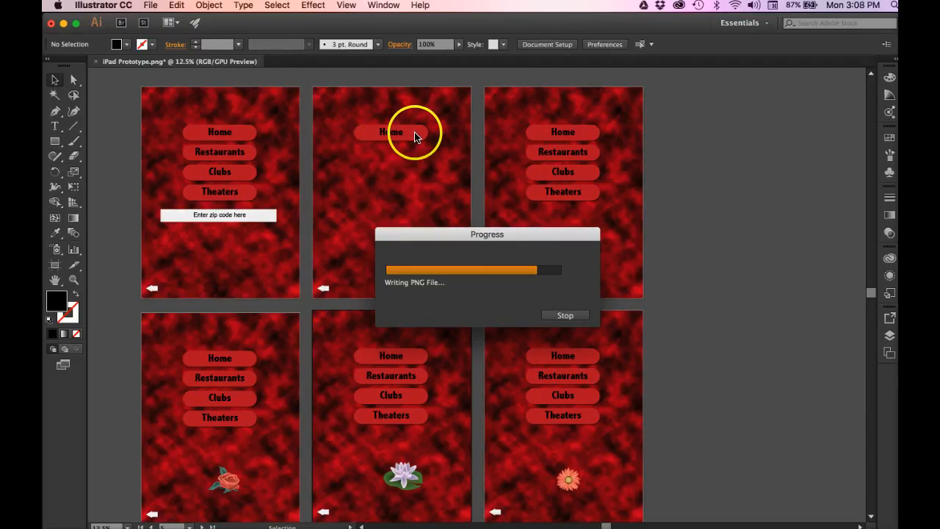
mouse_move(415, 145)
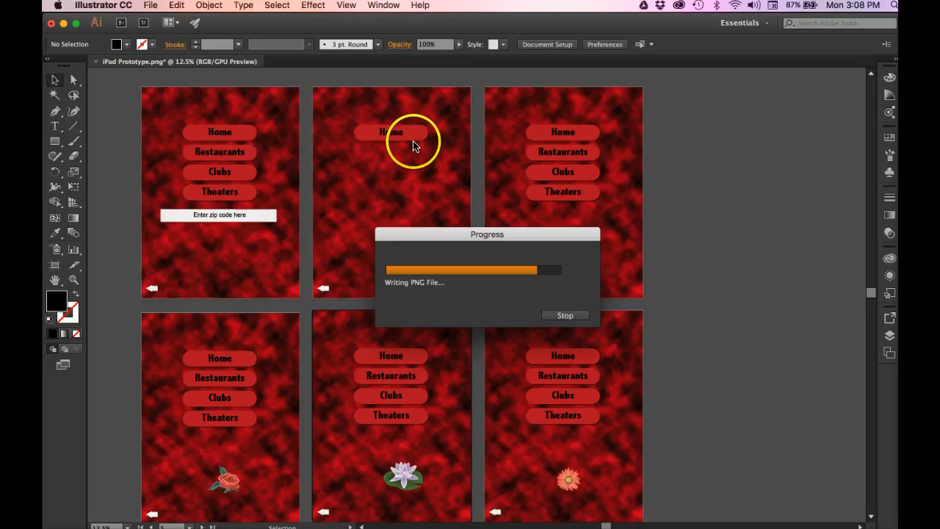
mouse_move(411, 132)
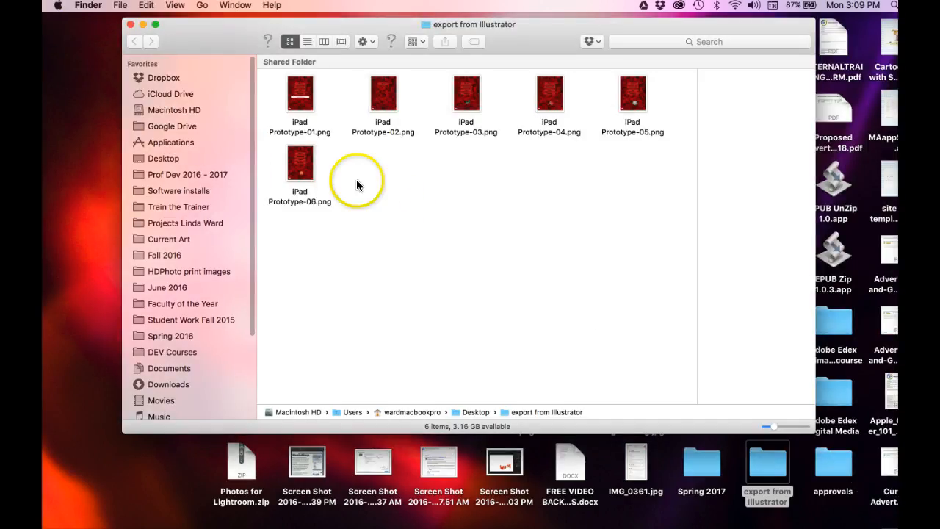
Step: Select iPad Prototype-01.png among the six exported files in Finder
left_click(300, 93)
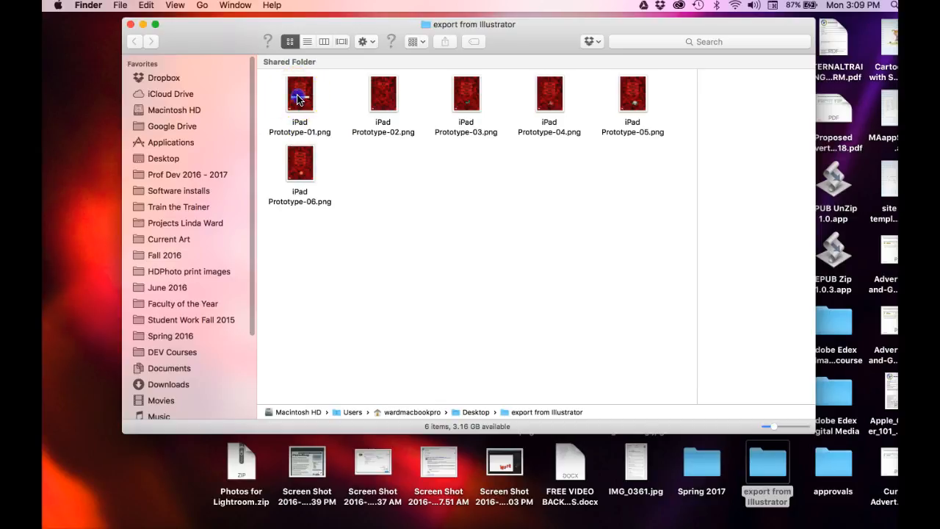
left_click(299, 94)
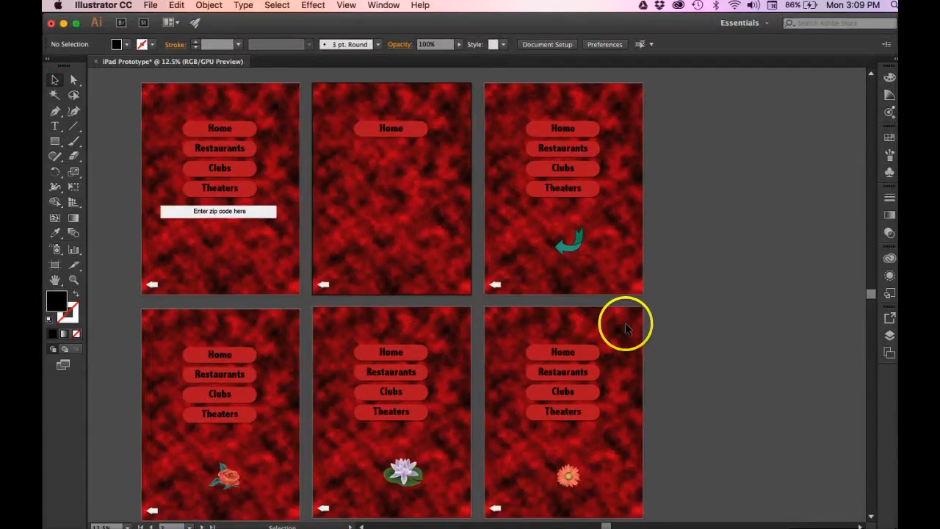
mouse_move(88, 443)
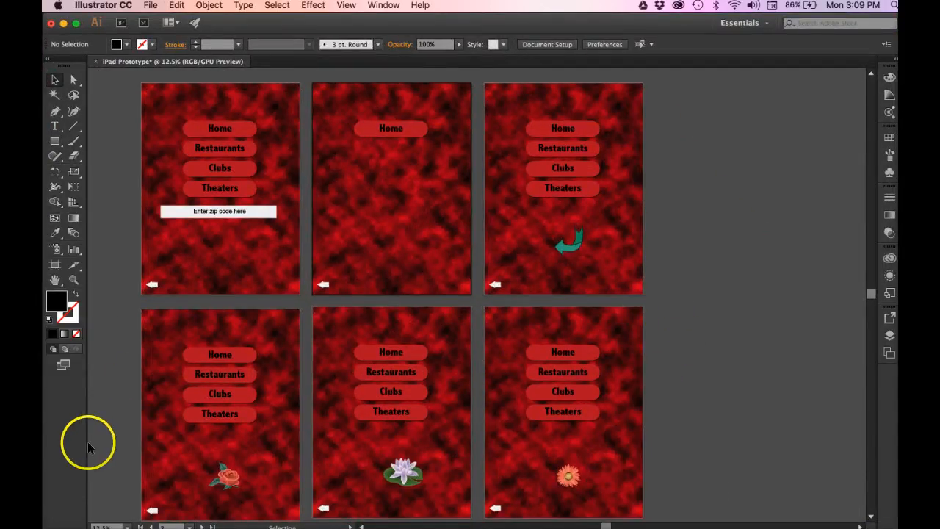